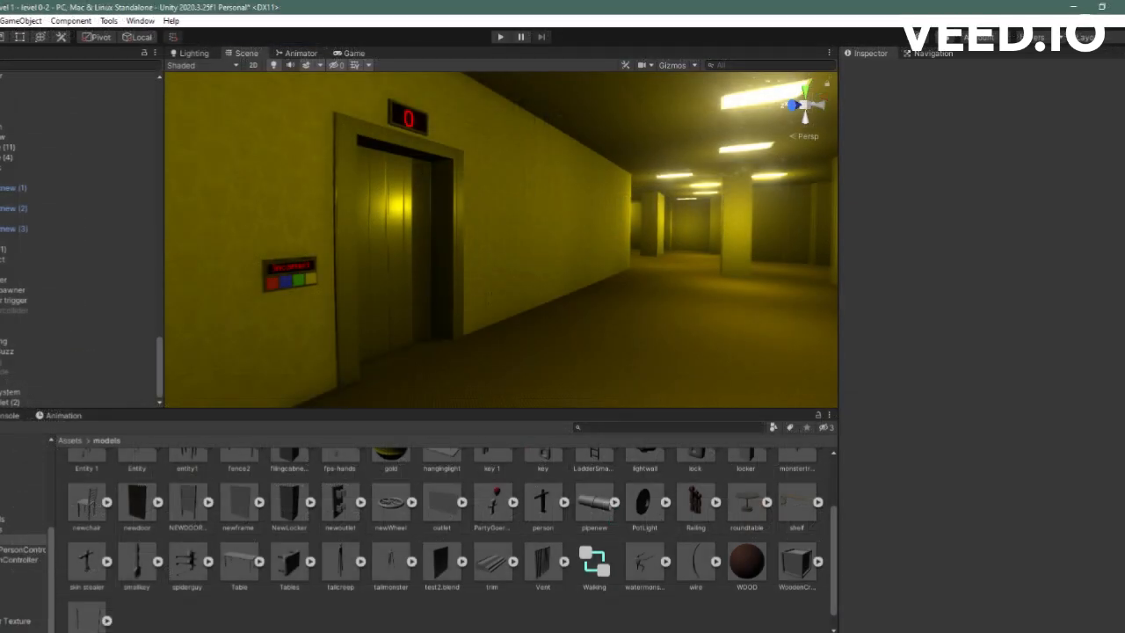
Enter Play mode and walk up to the closed elevator showing floor 0.
click(501, 37)
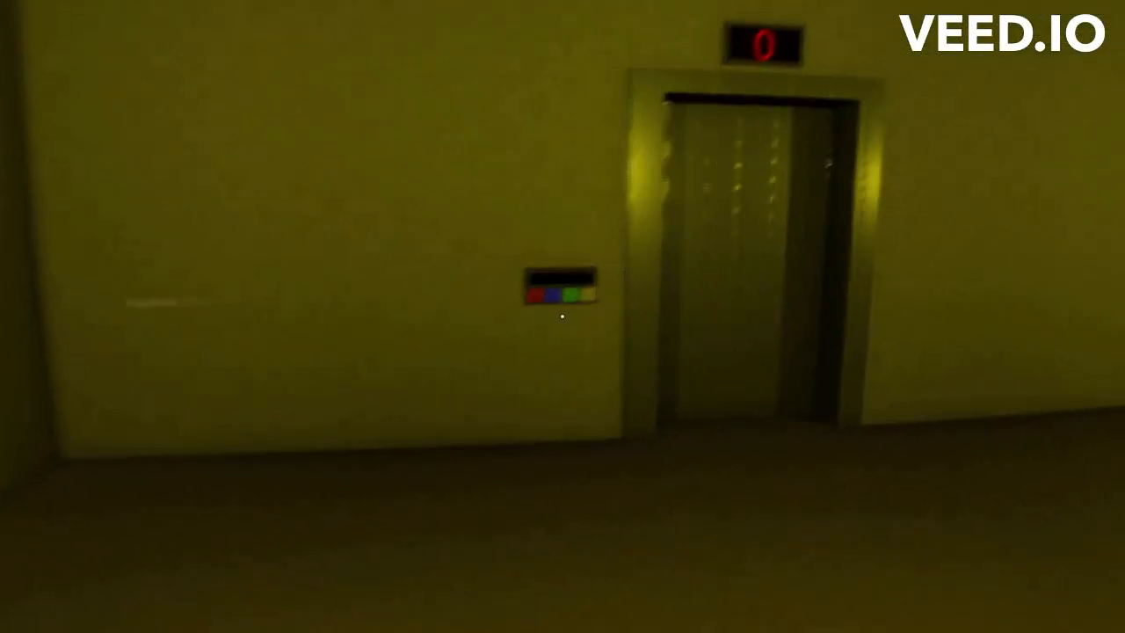